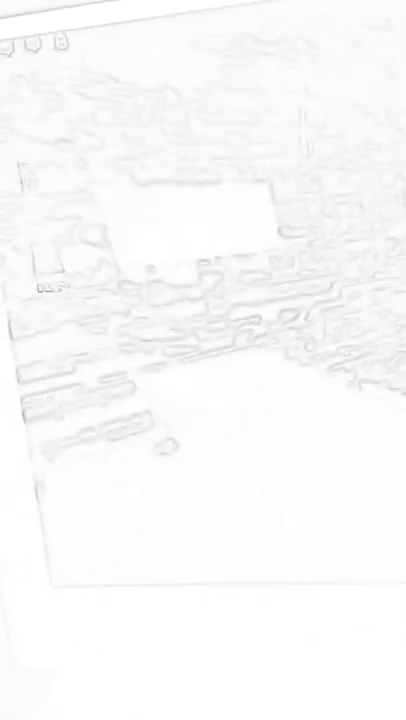
scroll("down", 3)
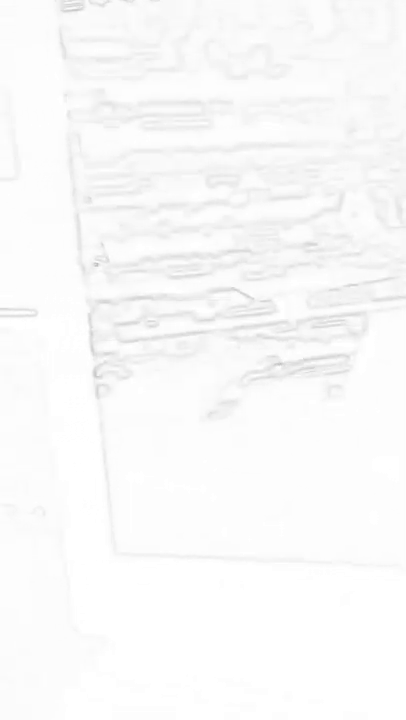